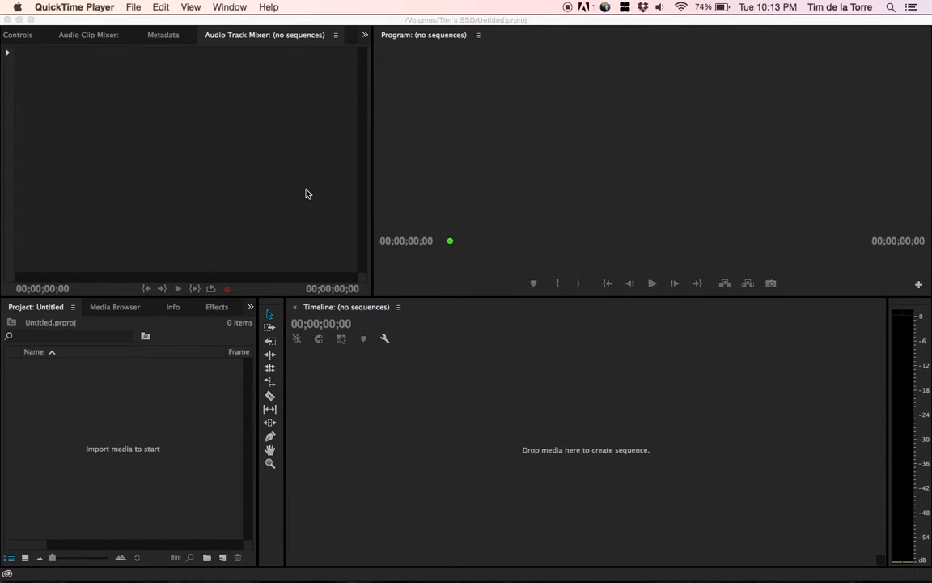
mouse_move(167, 406)
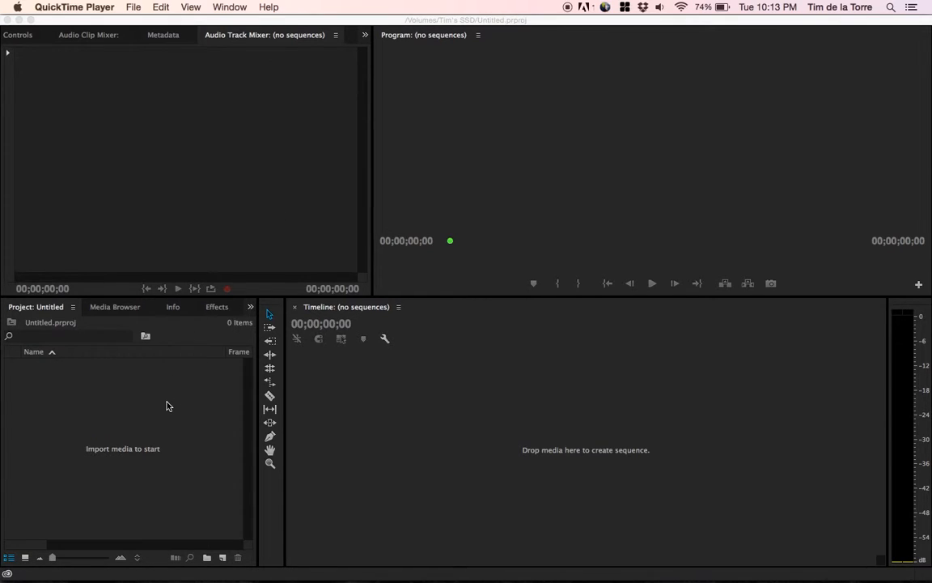
mouse_move(116, 314)
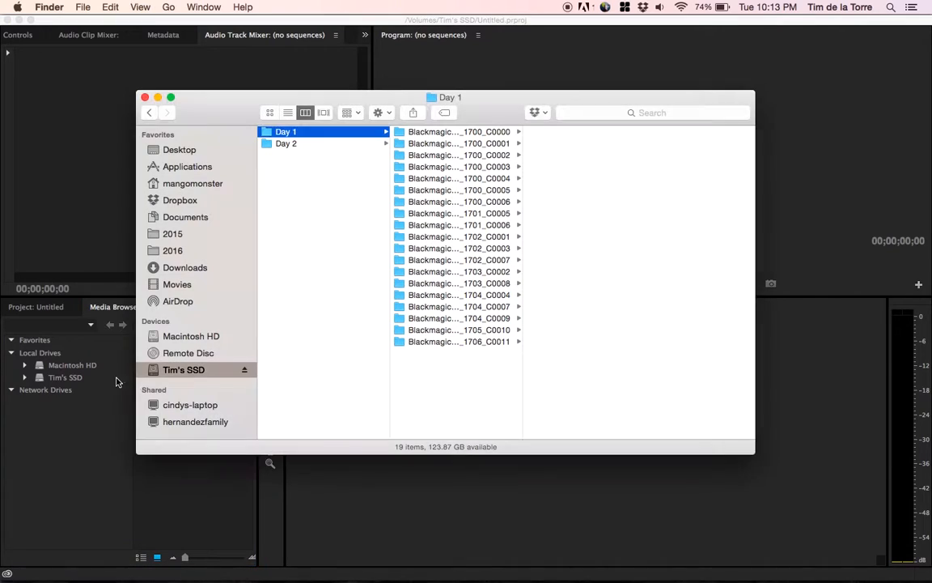
Inspect a Day 1 clip folder's 1,733 DNG frames, then return to the clip list.
left_click(459, 131)
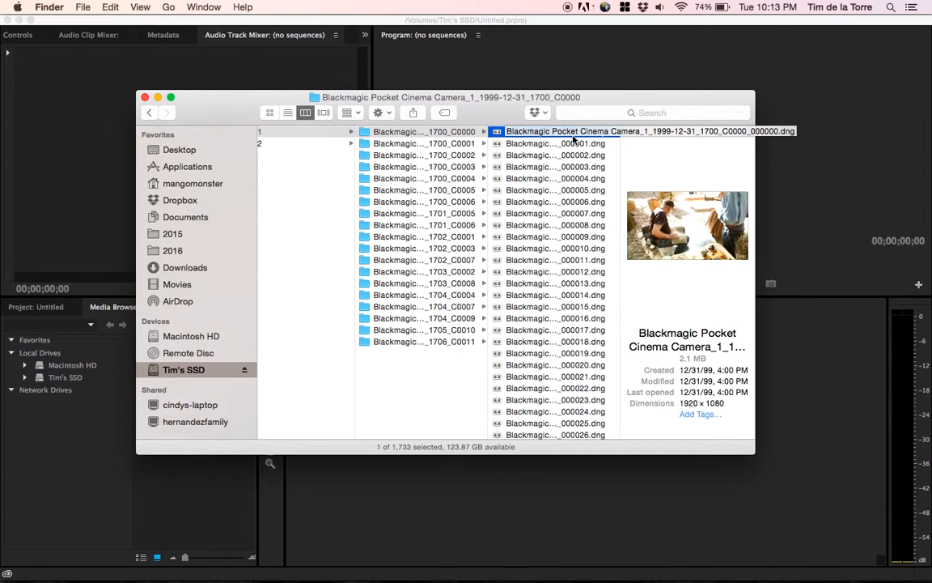
mouse_move(591, 134)
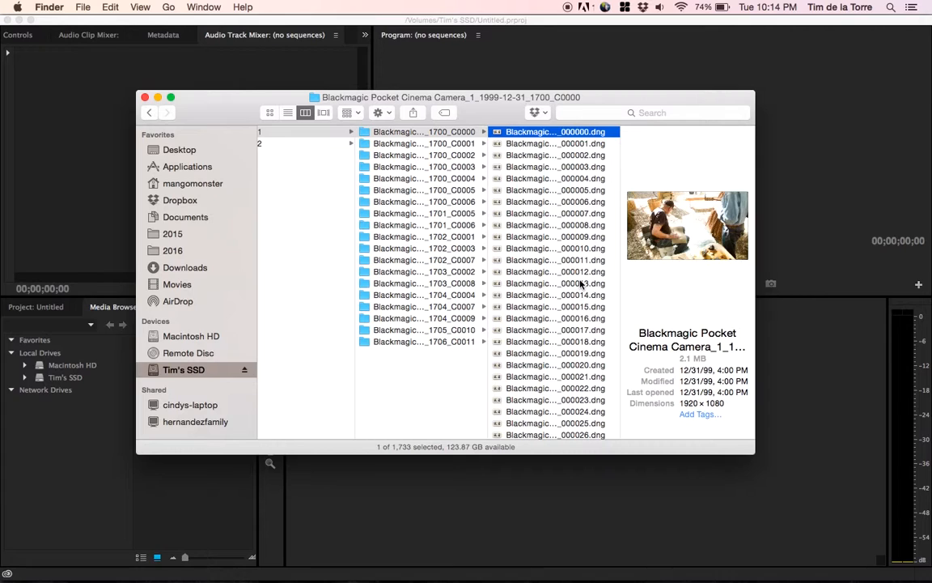
mouse_move(555, 283)
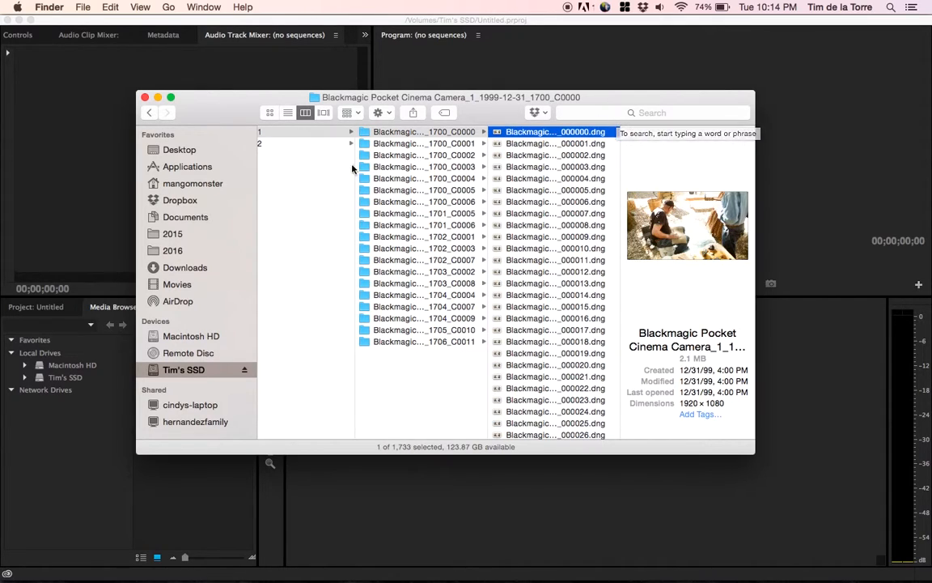
left_click(285, 131)
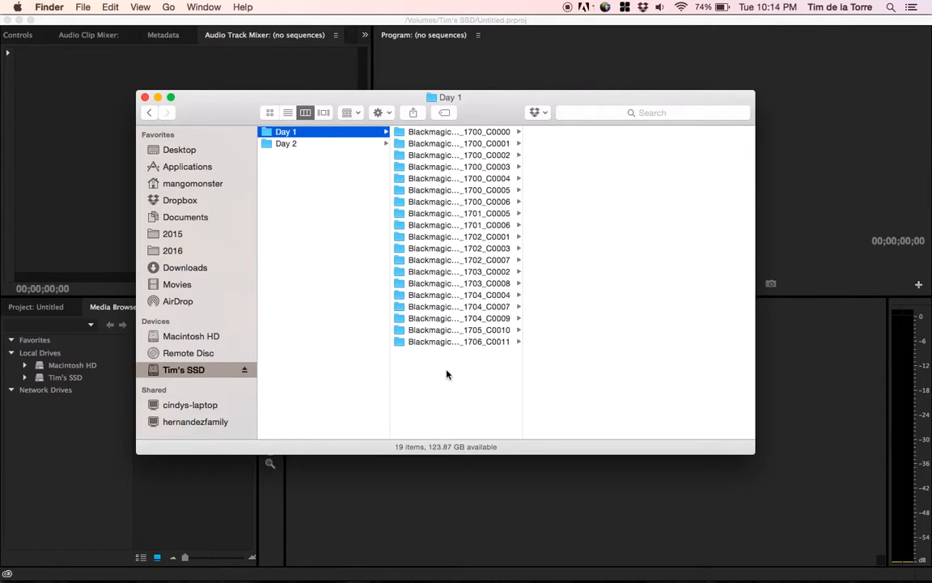
mouse_move(640, 123)
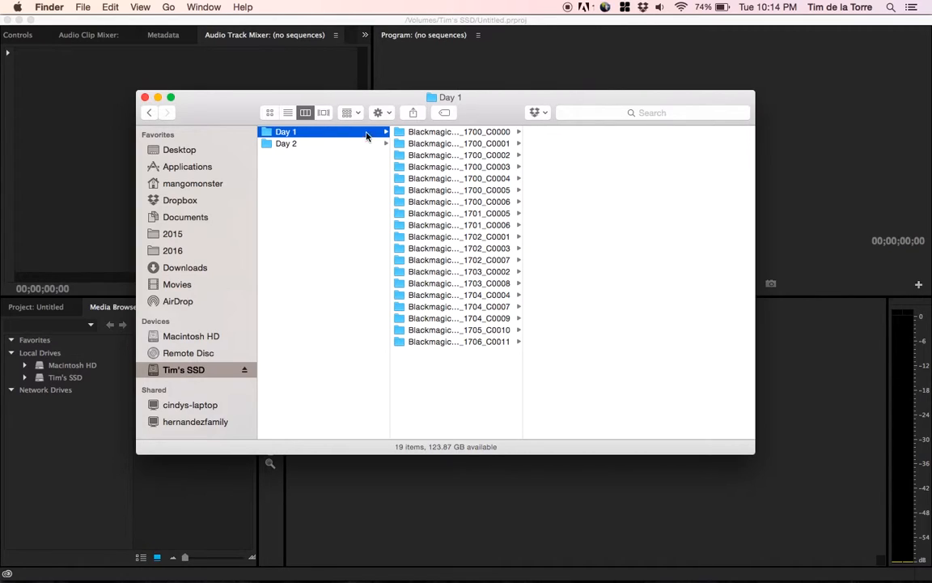
mouse_move(599, 121)
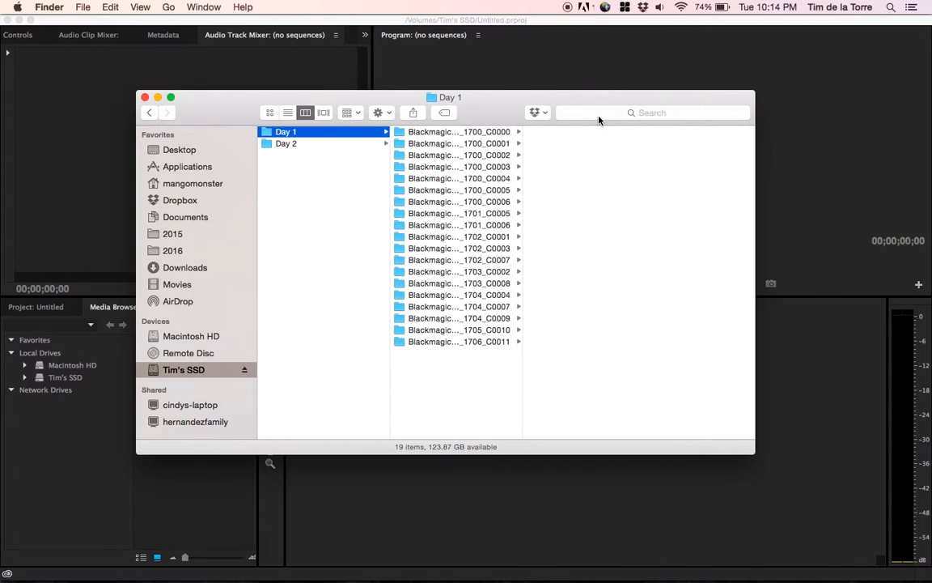
Search Finder for '000000.dng' scoped to the Day 1 folder.
left_click(647, 112)
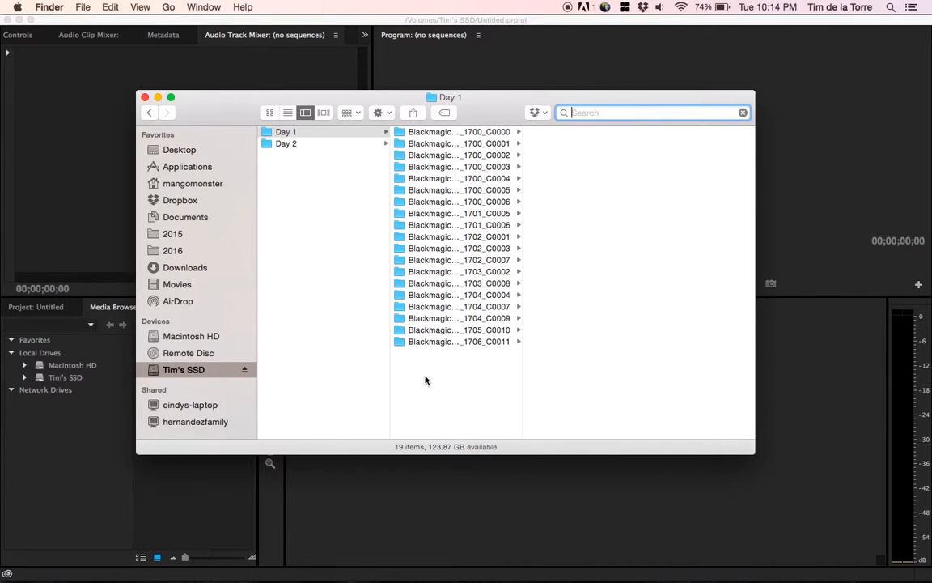
type("000000.dng")
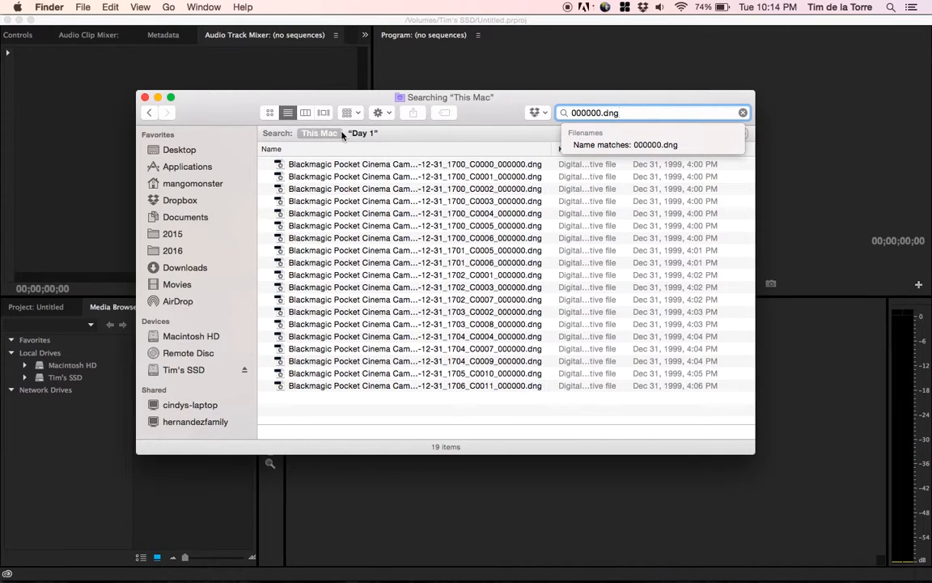
left_click(361, 133)
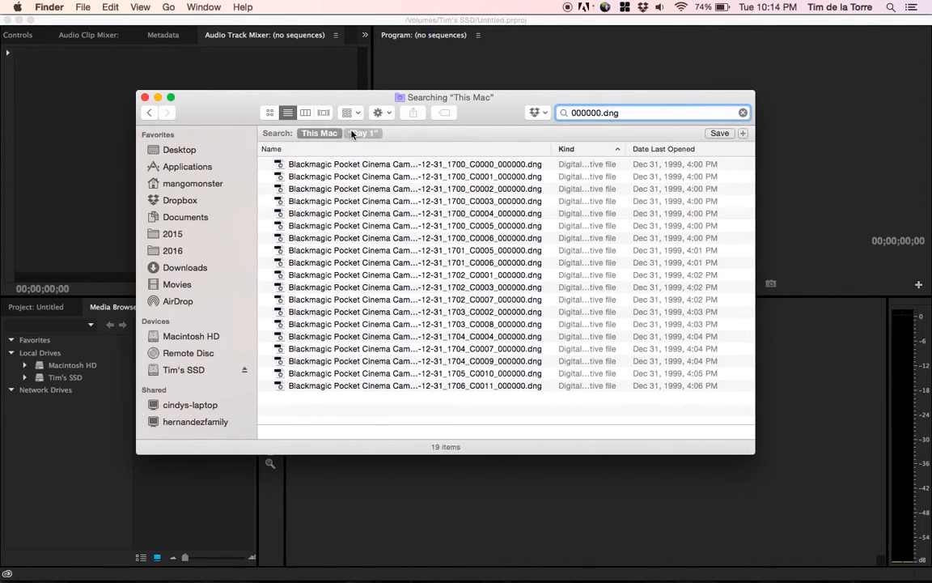
left_click(362, 133)
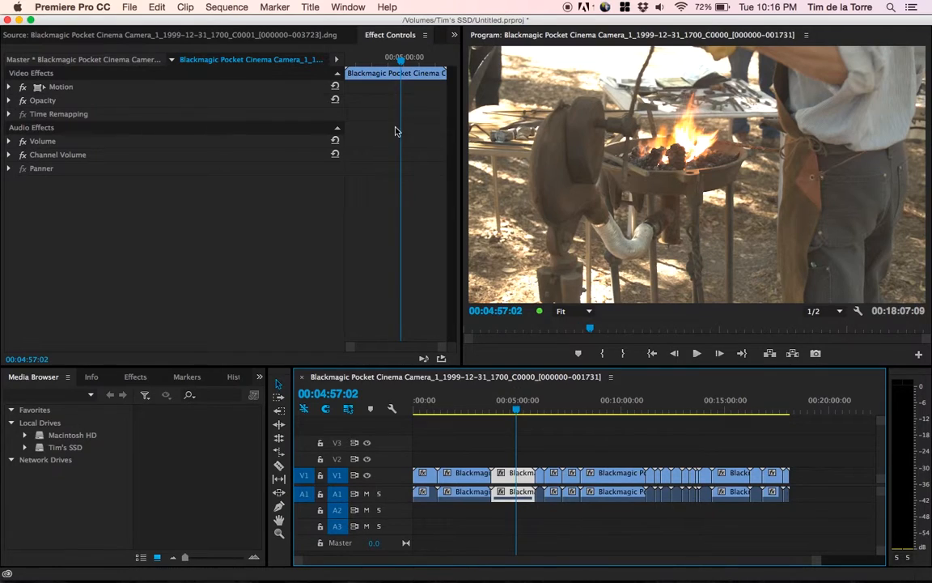
Show the Master clip's CinemaDNG Source Settings and switch to the Color workspace.
left_click(85, 60)
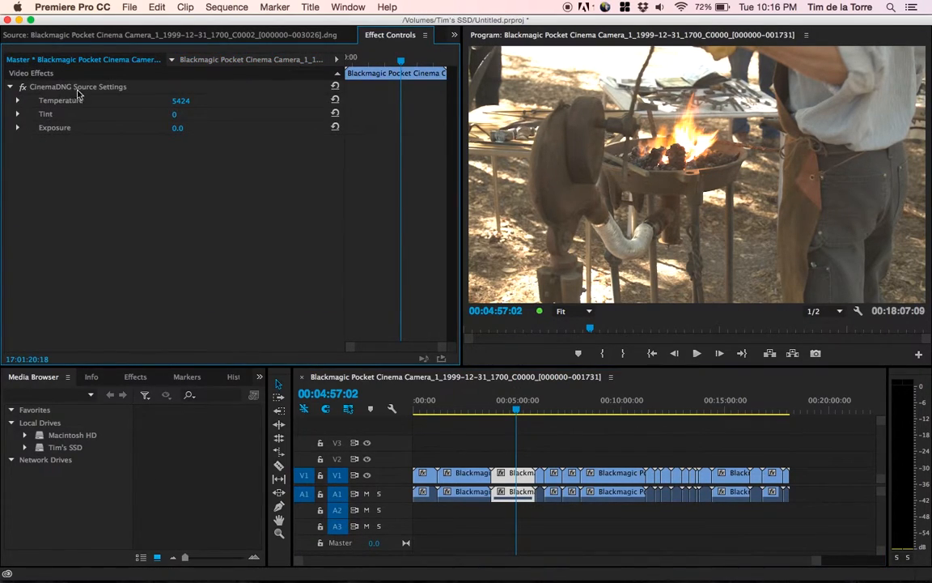
mouse_move(185, 133)
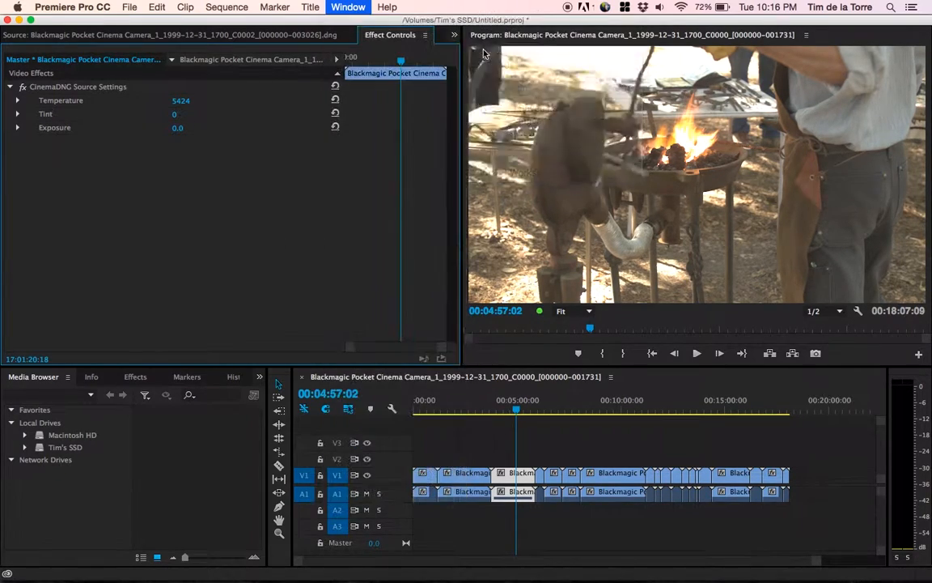
left_click(454, 33)
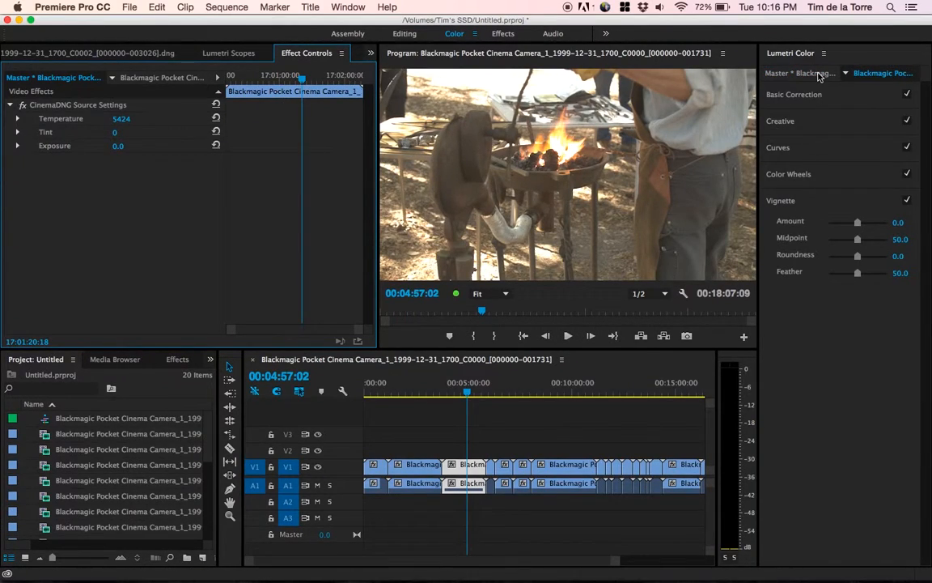